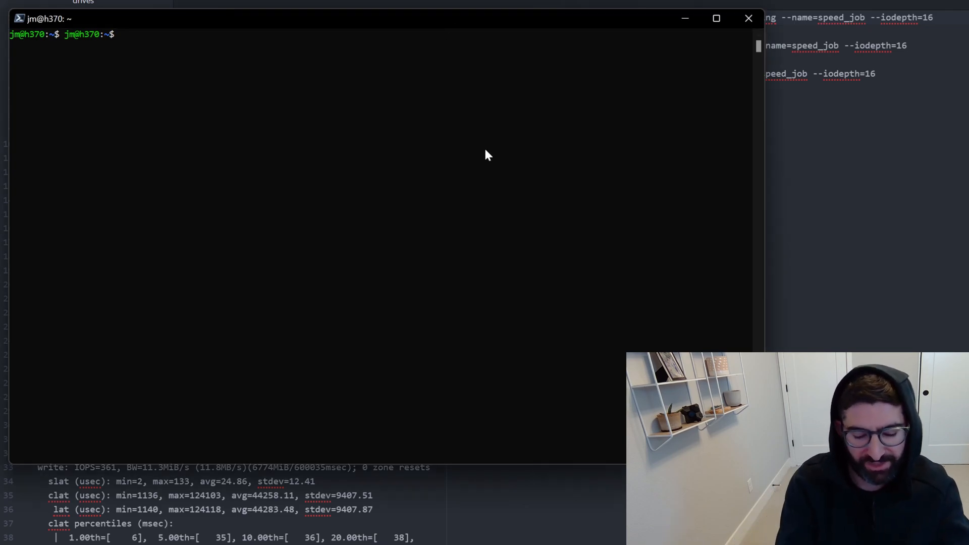
- Run lsblk and highlight the nvme0n1 line among disks sda–sde, then begin a fio command
type("lsblk")
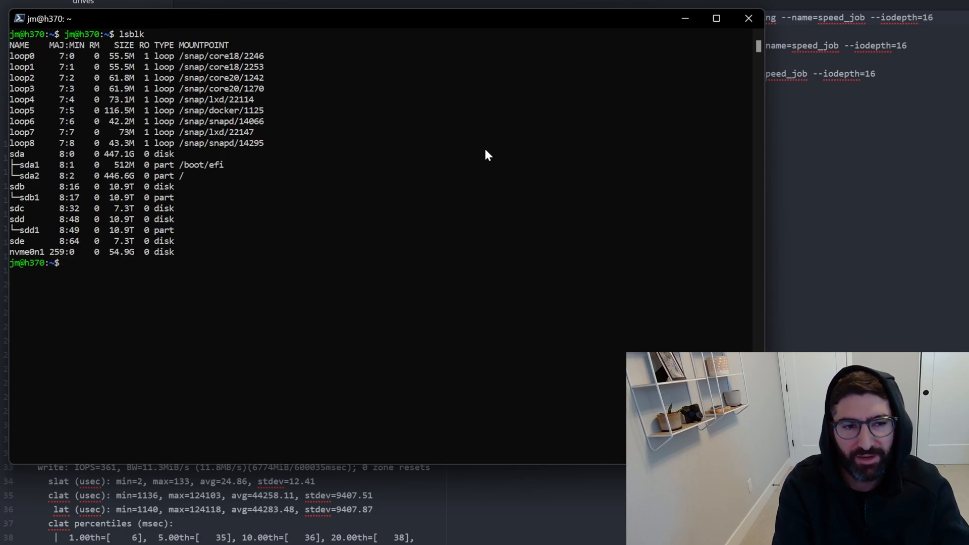
mouse_move(15, 197)
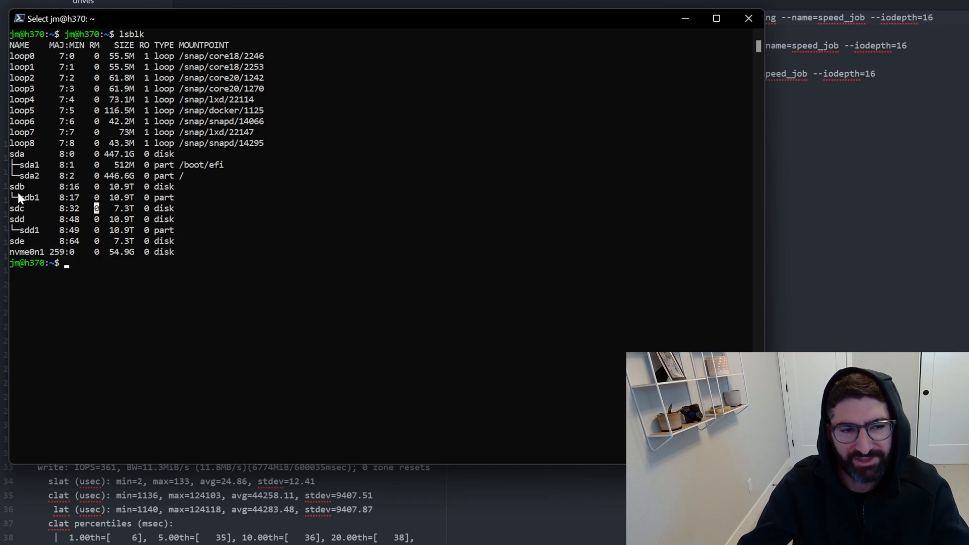
left_click_drag(18, 185, 216, 196)
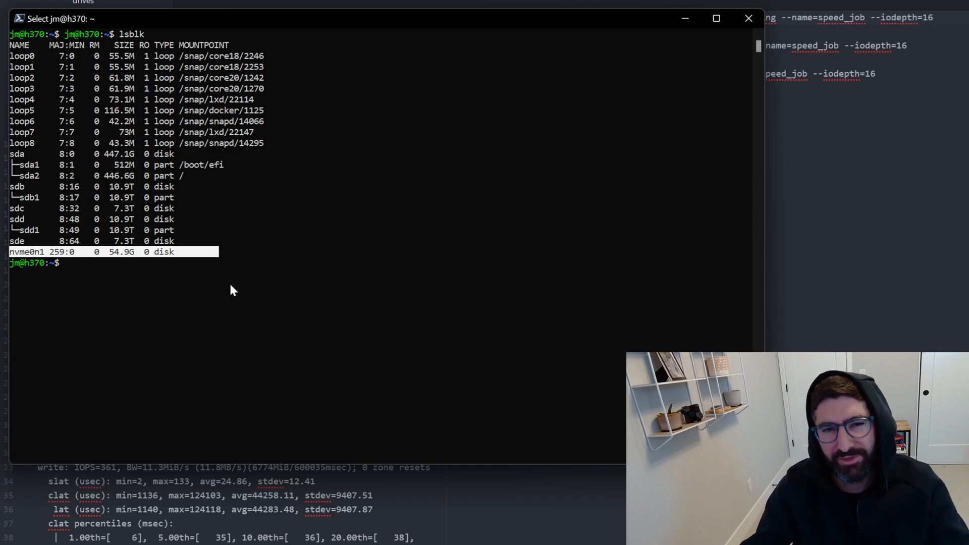
mouse_move(250, 324)
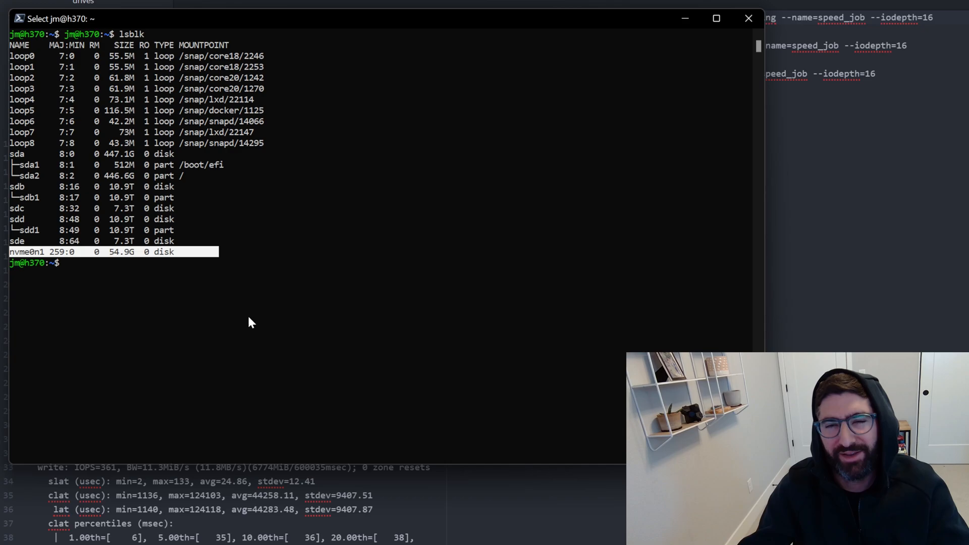
mouse_move(241, 264)
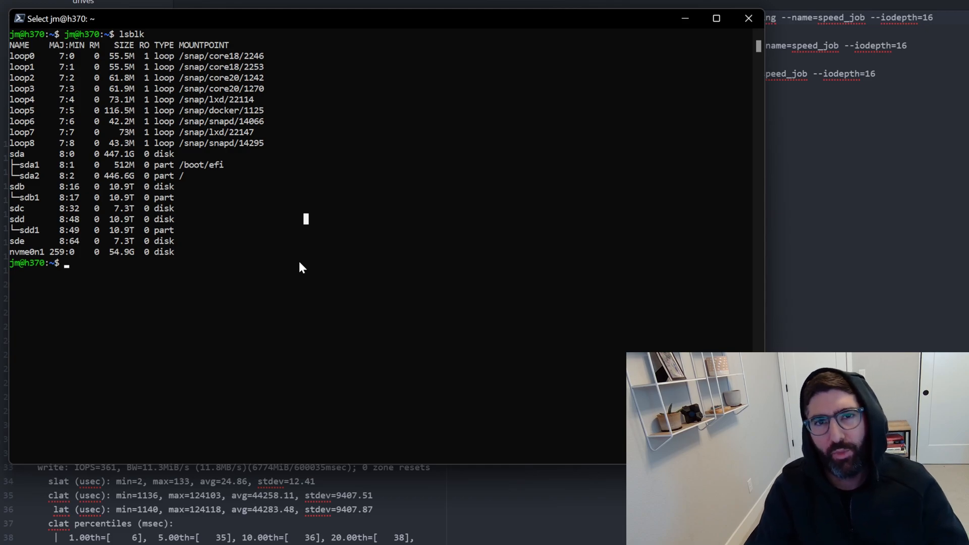
type("fio -")
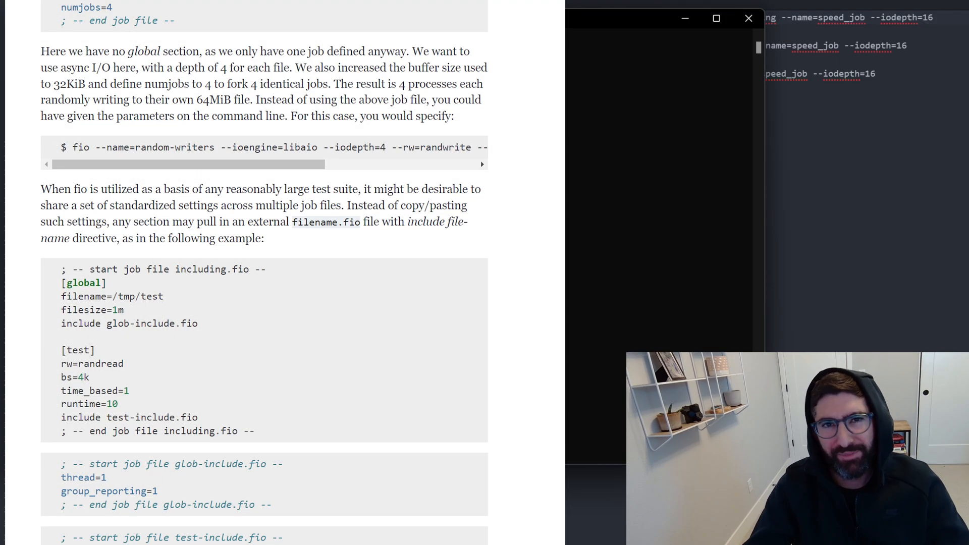
- Scroll the fio documentation down to the include-directive job file example
scroll("down", 3)
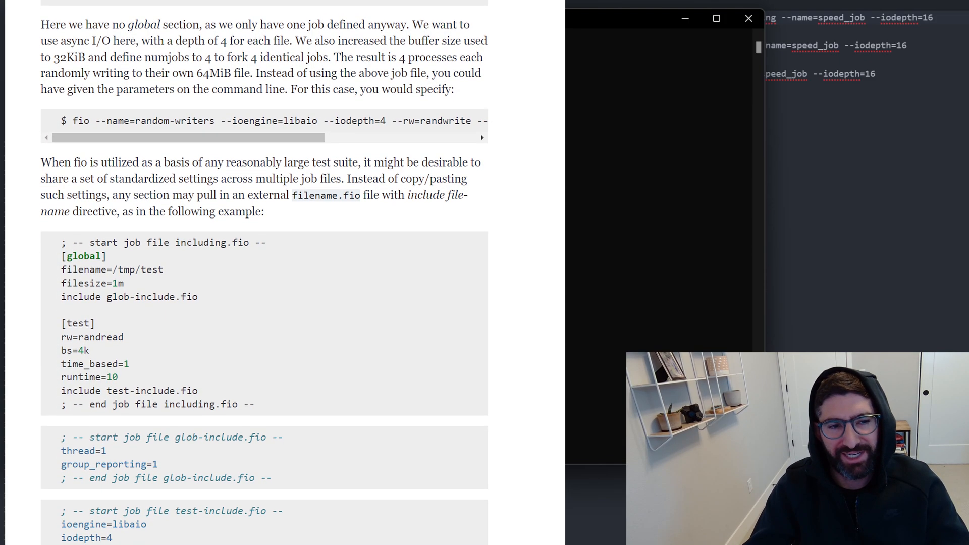
scroll("down", 3)
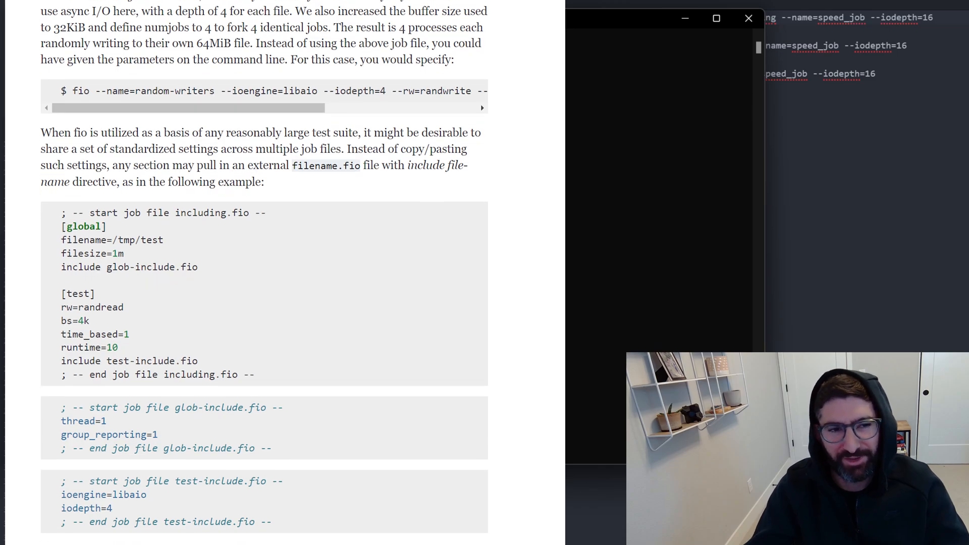
scroll("down", 3)
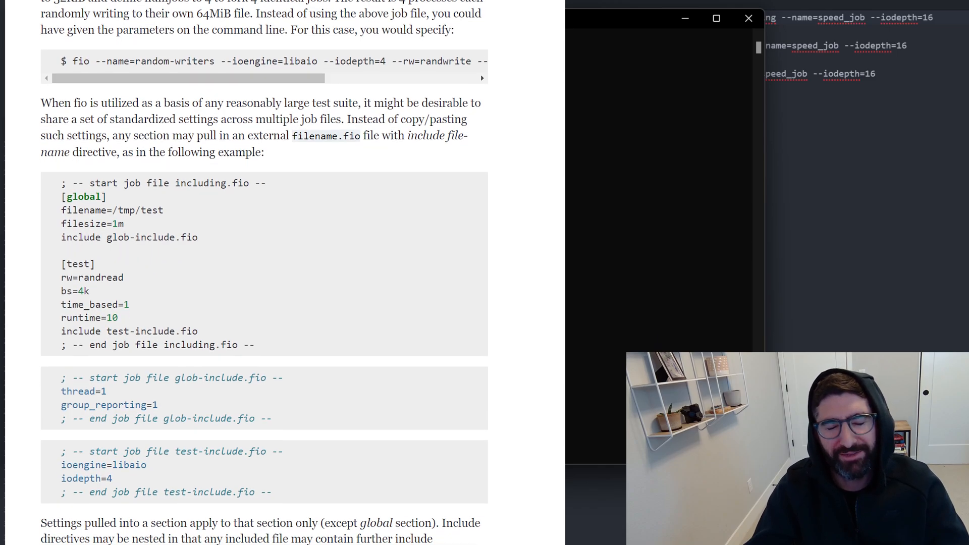
scroll("down", 3)
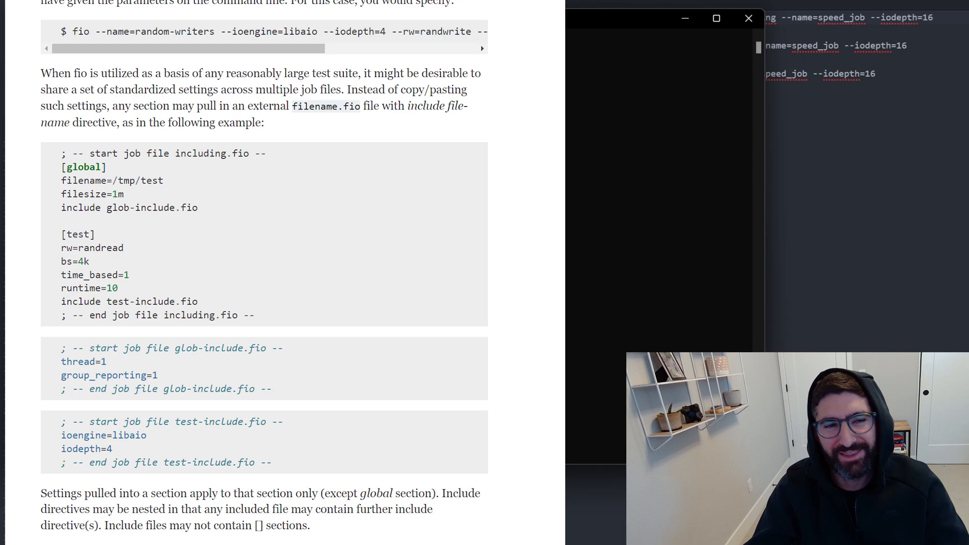
scroll("down", 3)
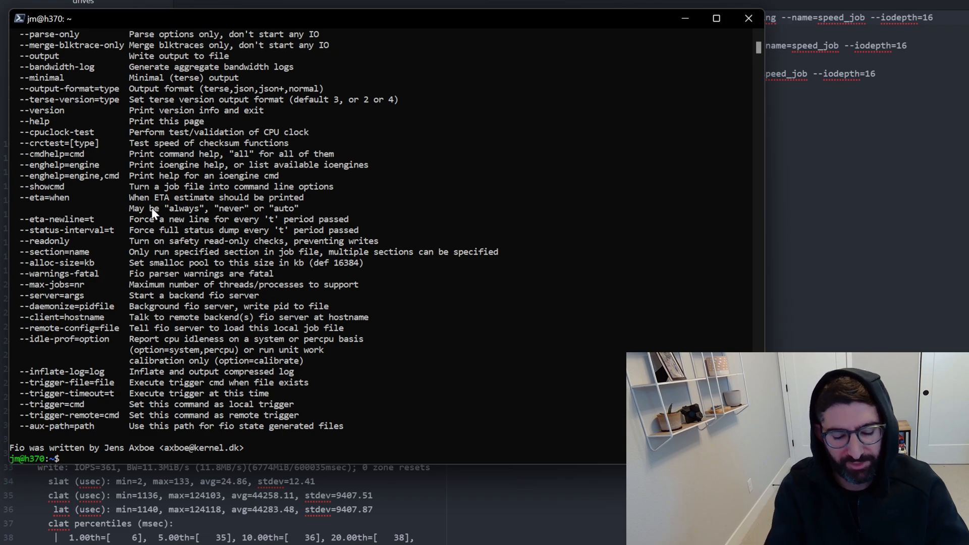
- Run lsblk again, select the sdb drive name, and run sudo nvme list
type("lsblk")
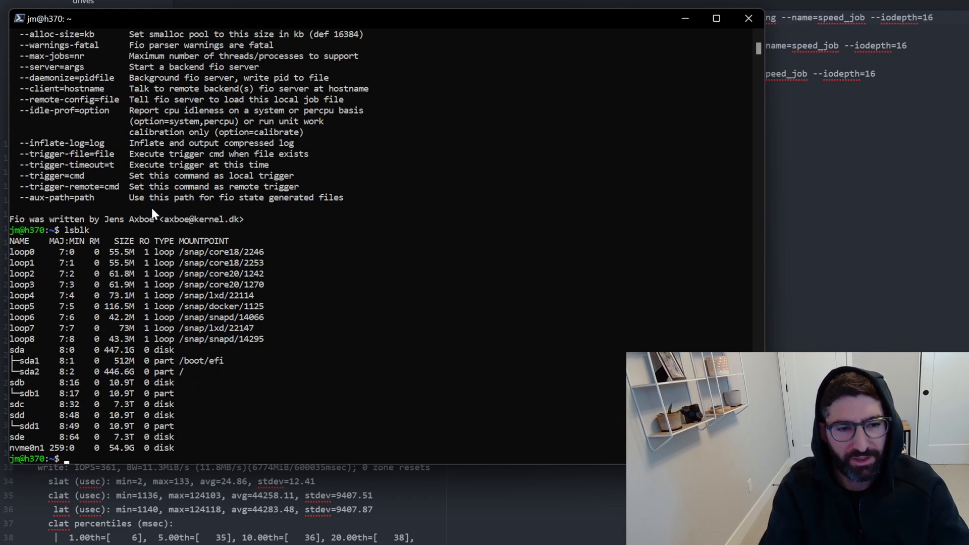
double_click(17, 382)
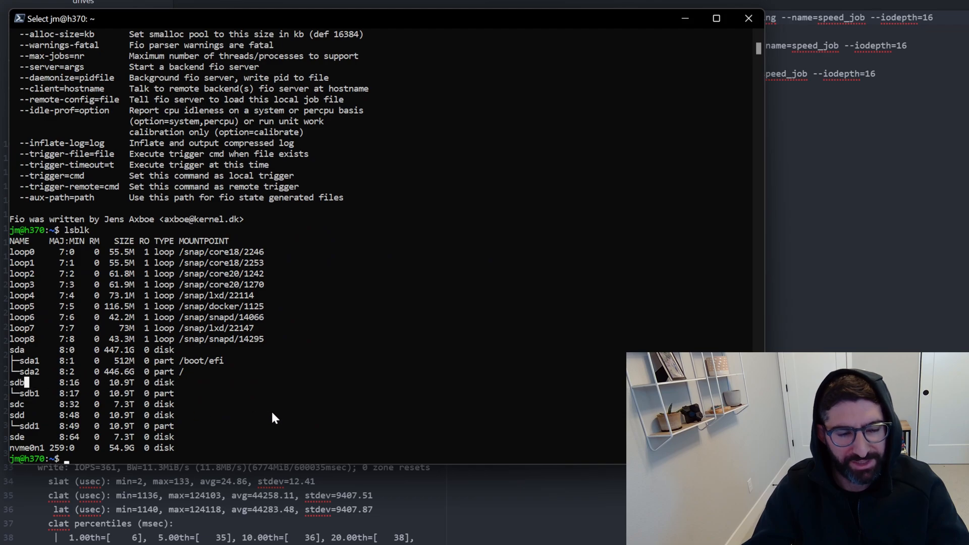
type("sudo nvme list")
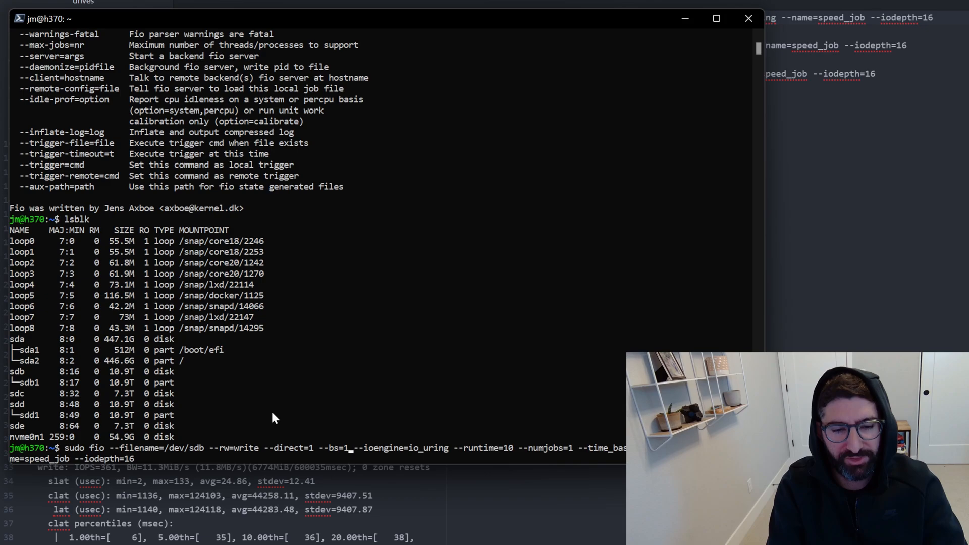
type("M")
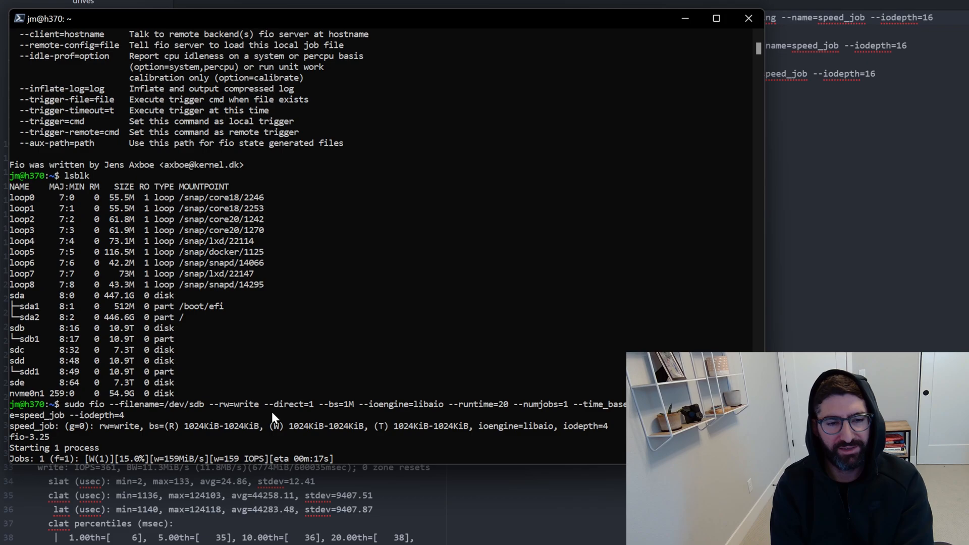
mouse_move(142, 281)
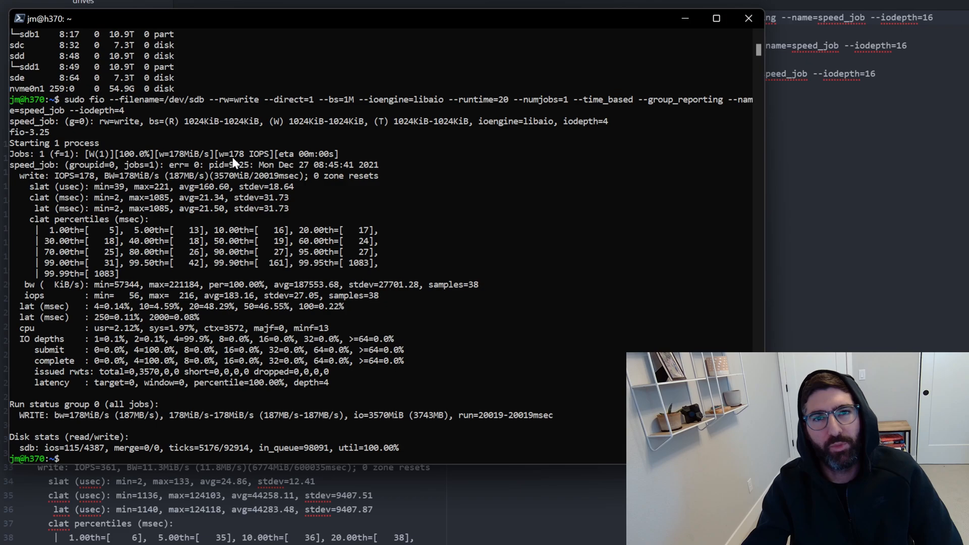
mouse_move(241, 161)
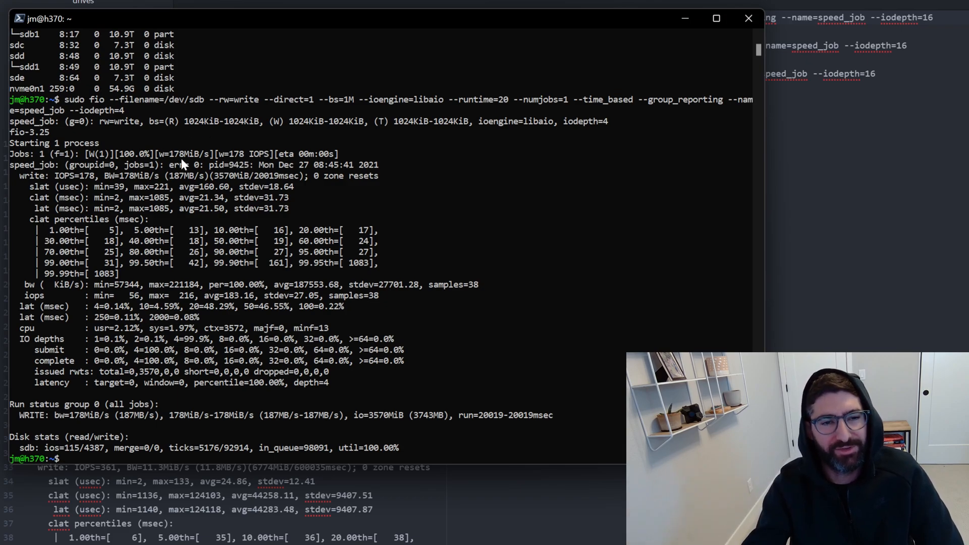
mouse_move(186, 310)
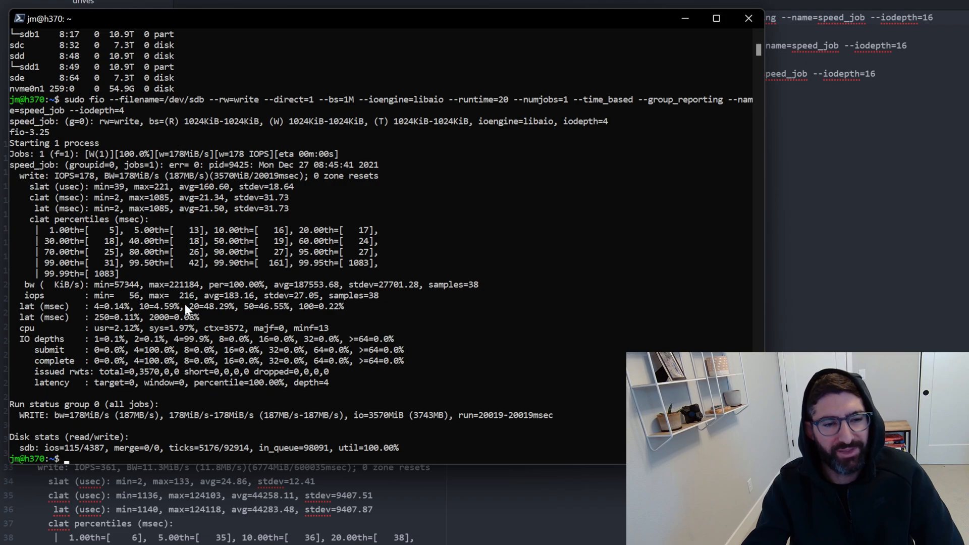
mouse_move(24, 420)
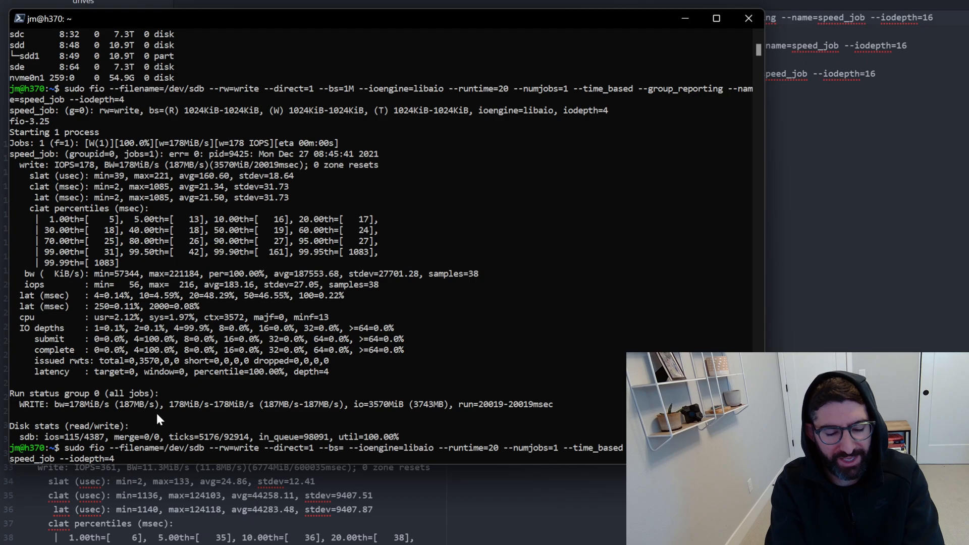
- Change the fio command to --rw=randwrite --bs=4k --iodepth=16 on /dev/sdb and run it
type("4k")
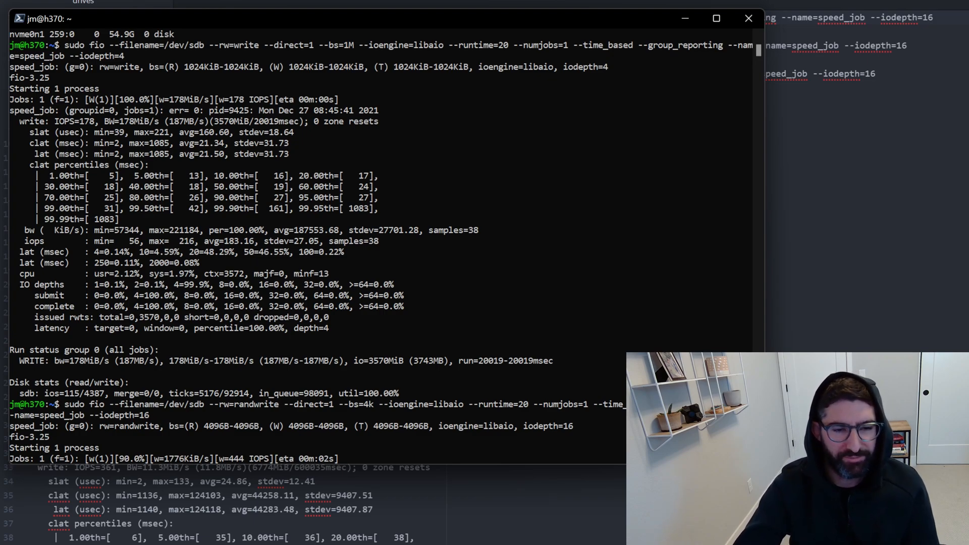
- Rerun the 4k random-write fio on /dev/nvme0n1, then with iodepth 128 and the io_uring engine
scroll("down", 3)
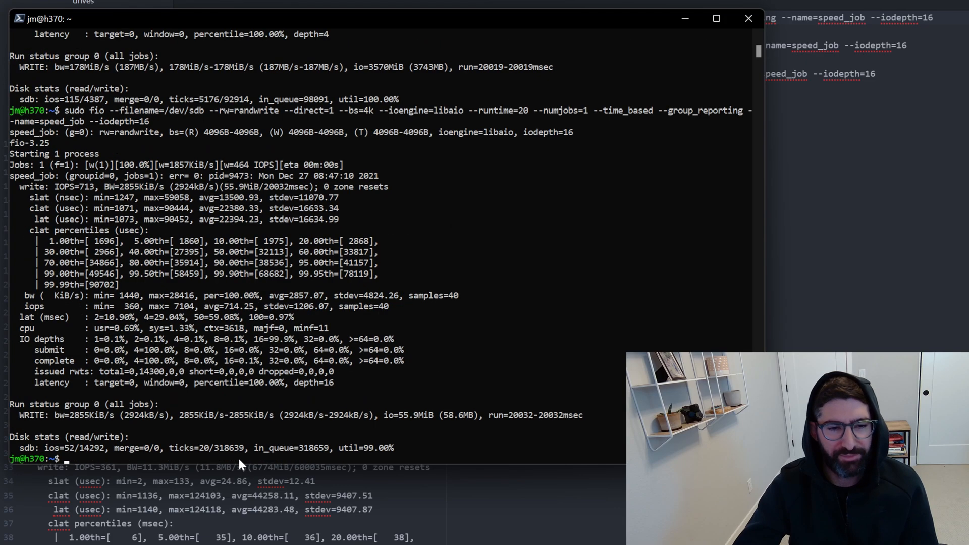
mouse_move(303, 313)
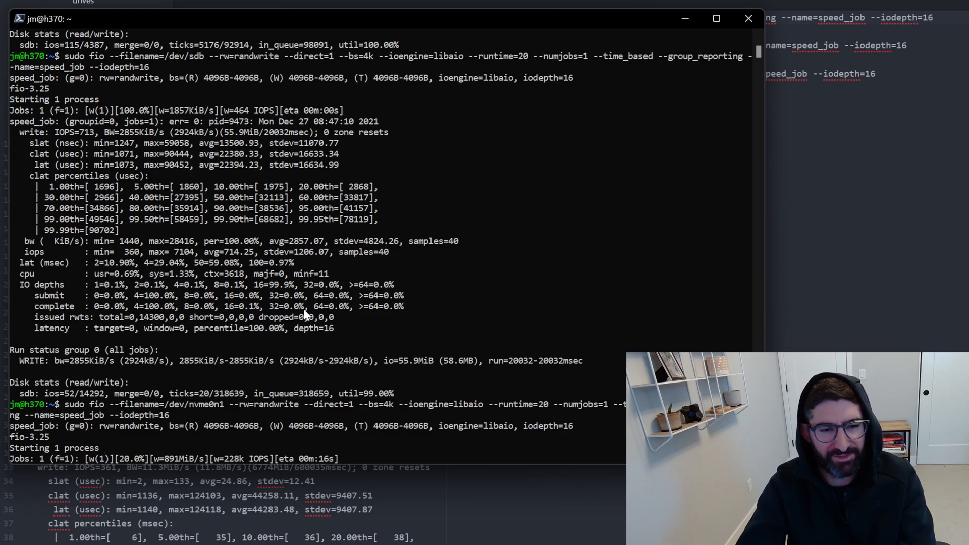
mouse_move(259, 465)
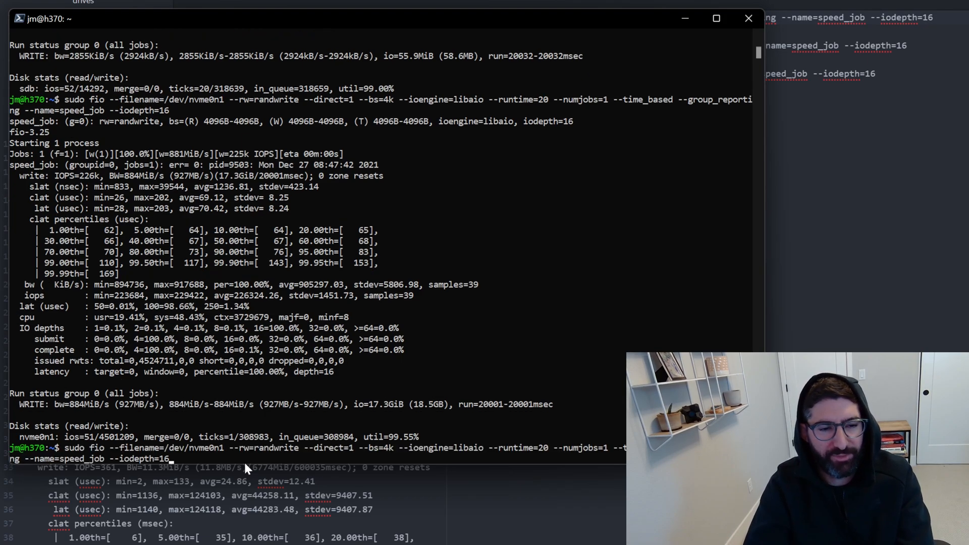
type("28")
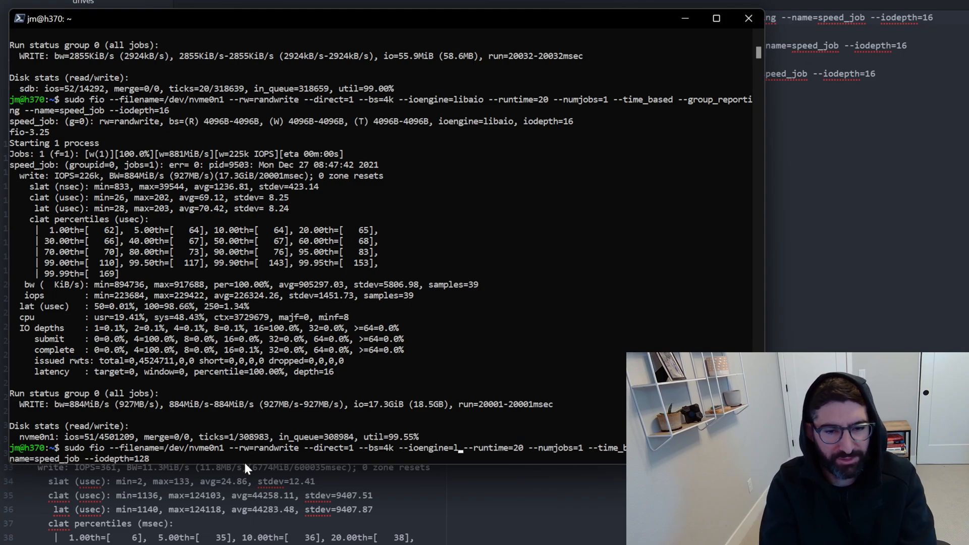
type("io_u")
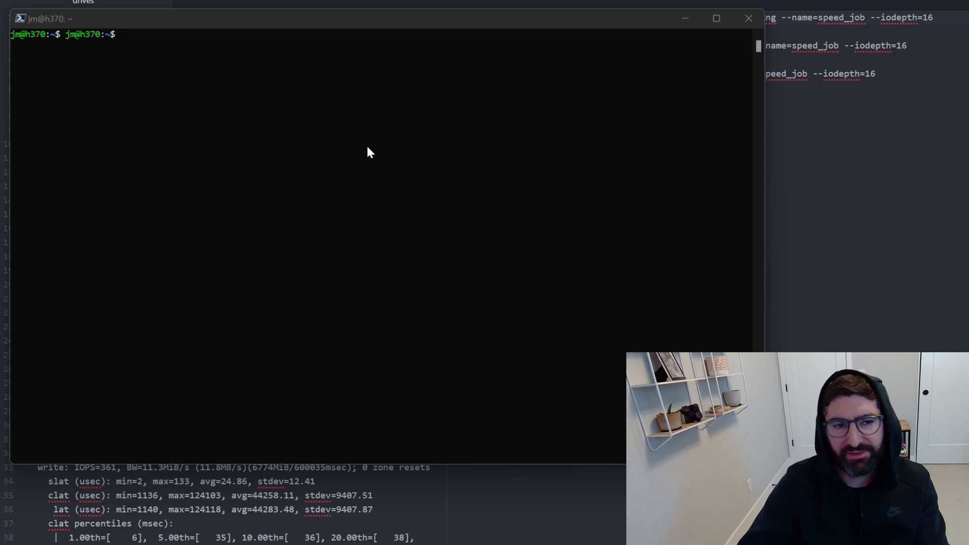
- Create /mnt/hdd with sudo mkdir and mount /dev/sdb there
type("ls")
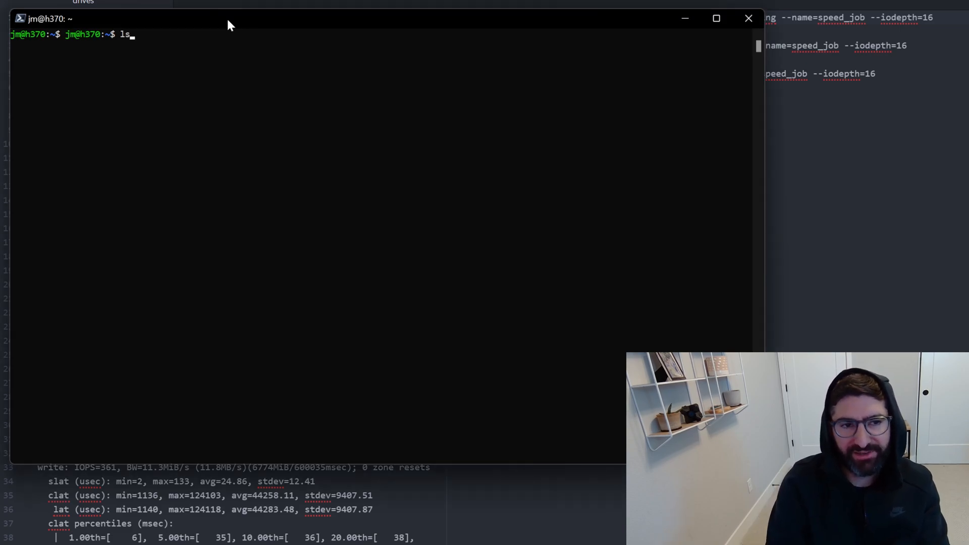
type("sudo m")
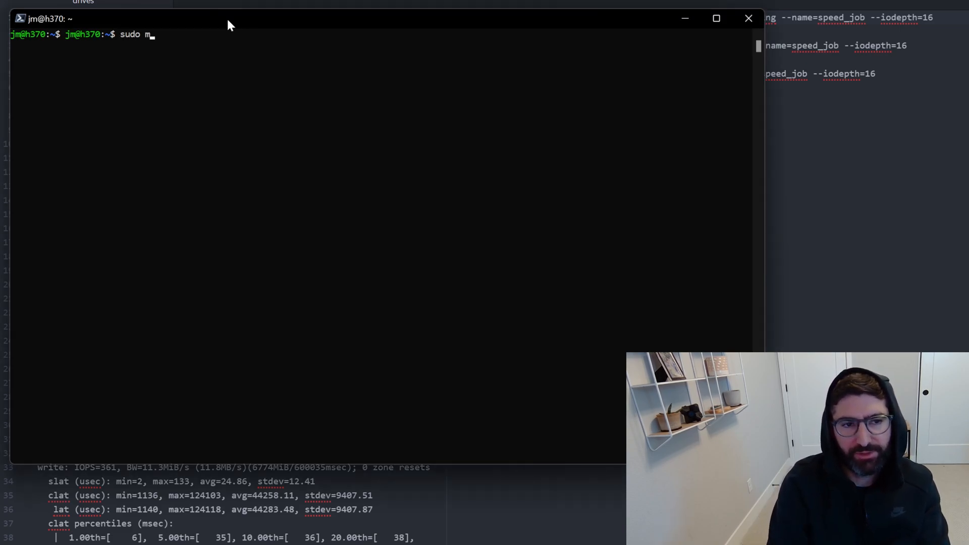
type("kdir /mnt/hdd")
type("sudo")
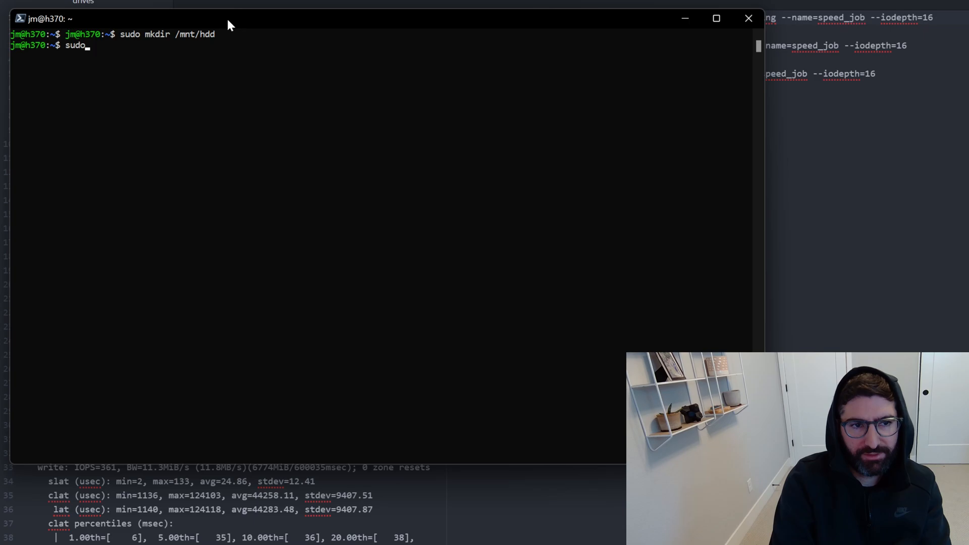
type("mount /dev/sd")
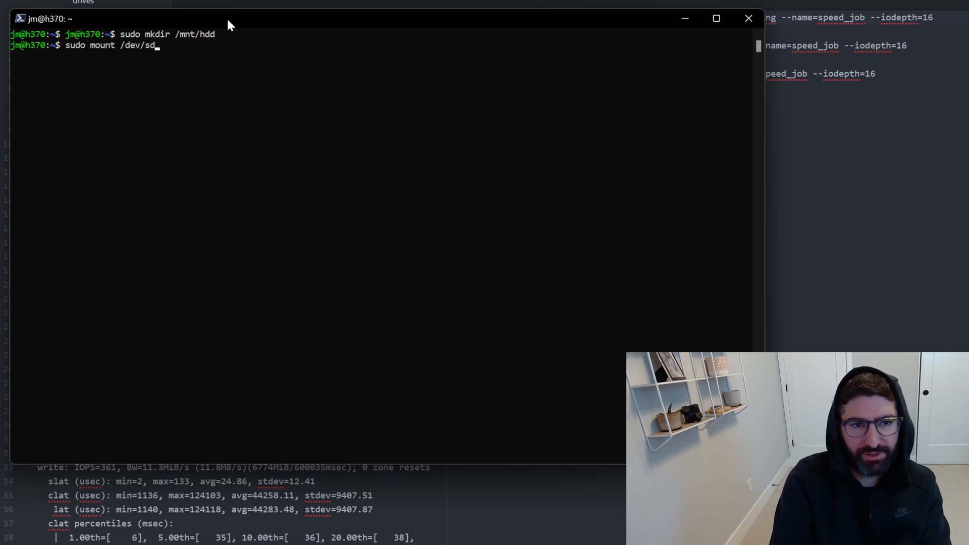
type("b /mnt/d")
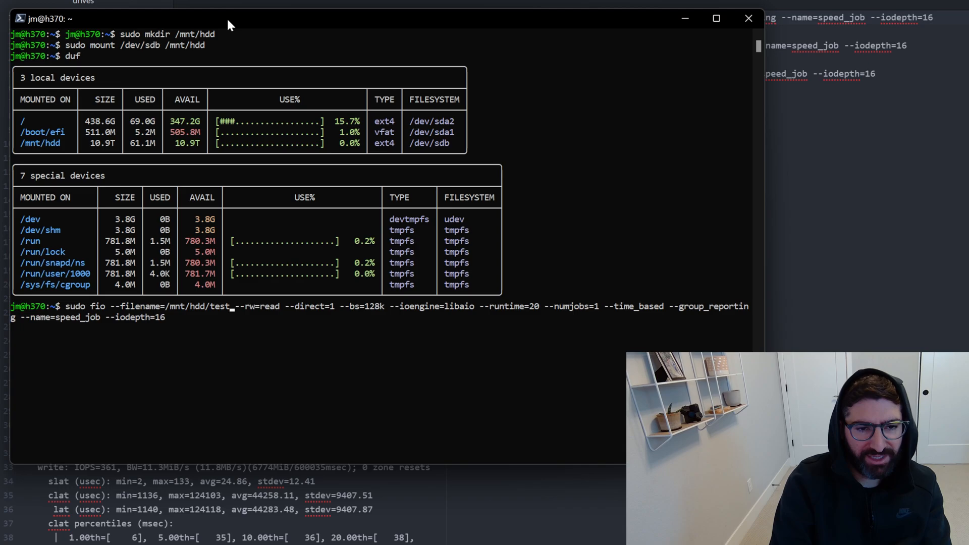
- Run fio 128k sequential reads on /mnt/hdd/test.dat with --size=1G and iodepth 16
type(".dat --size=")
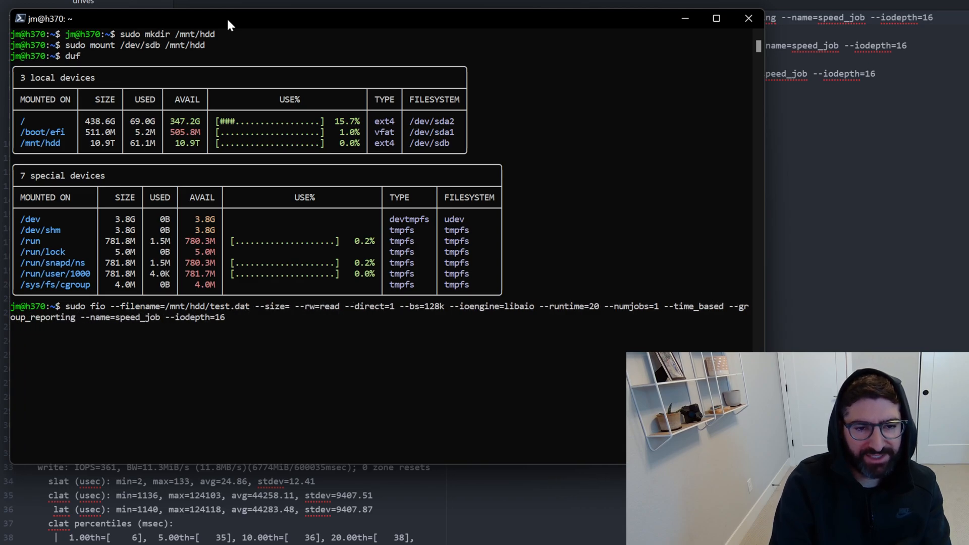
type("1G")
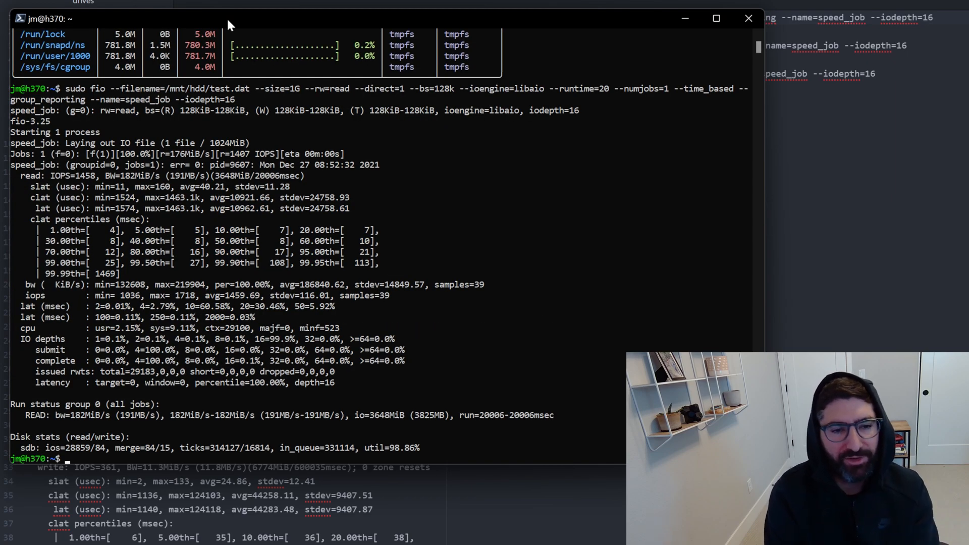
- List /mnt/hdd showing test.dat, list the home folder, and select seq_test.fio
type("ls /")
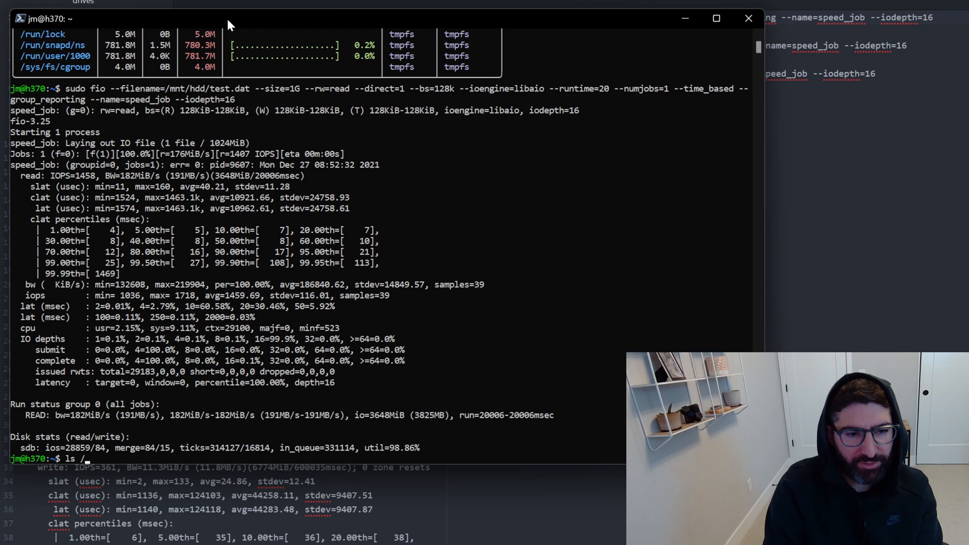
type("/mnt/hdd")
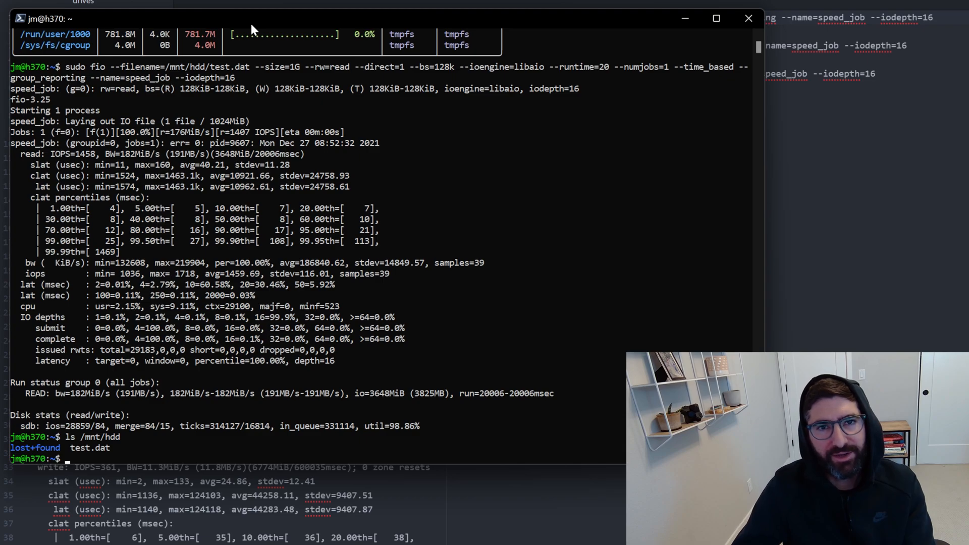
mouse_move(272, 60)
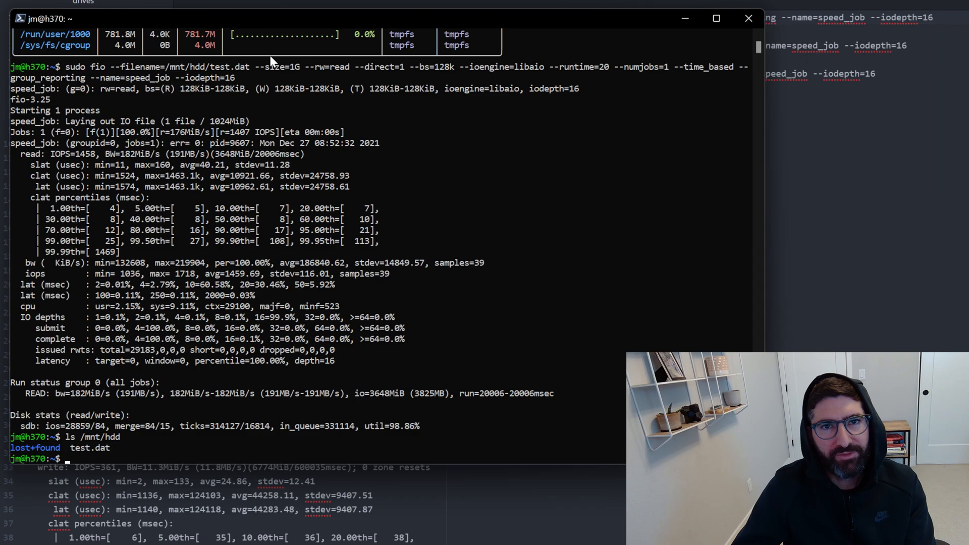
mouse_move(266, 60)
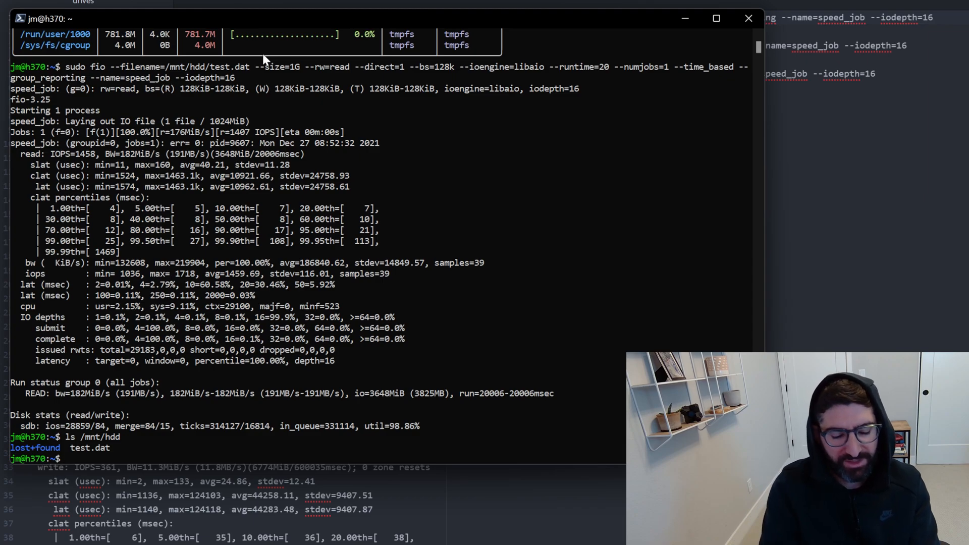
type("ls")
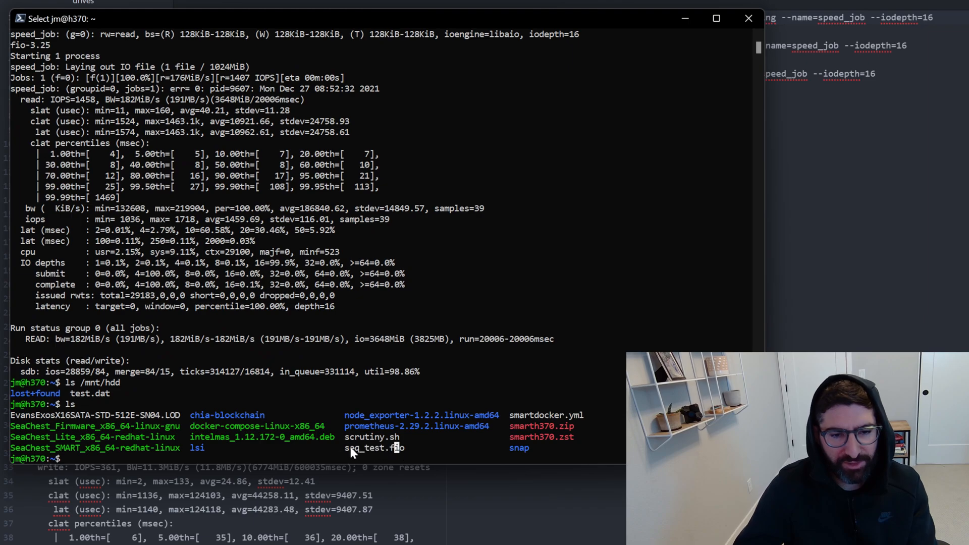
double_click(374, 447)
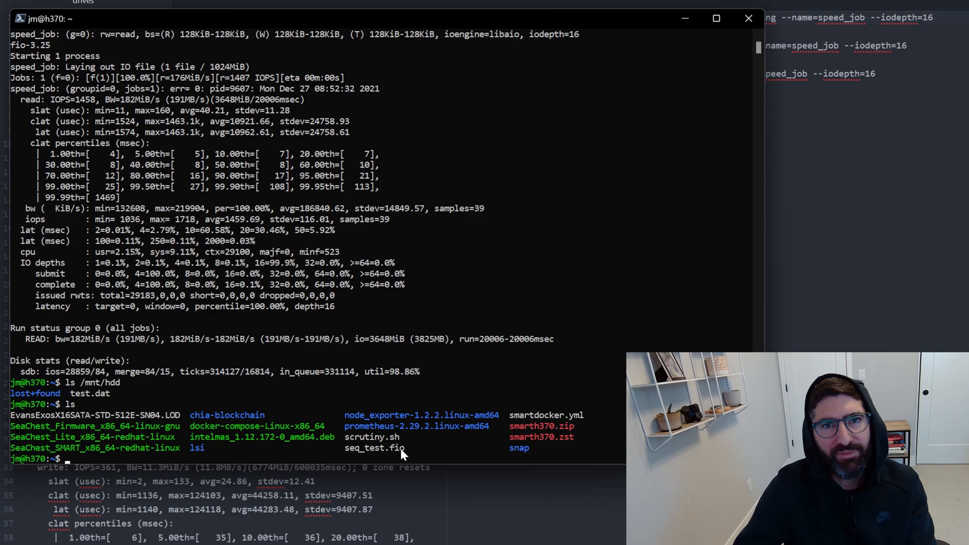
type("cat seq_test.fio")
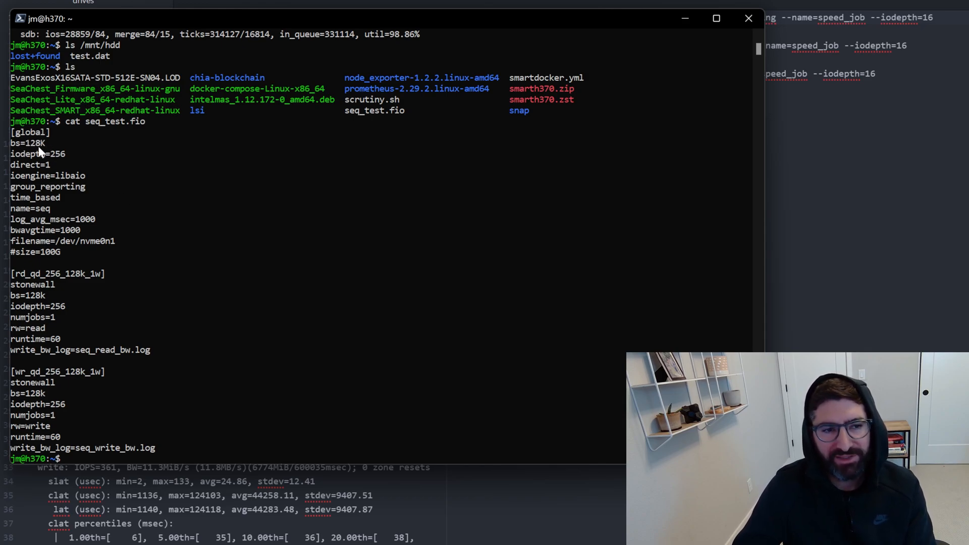
mouse_move(86, 180)
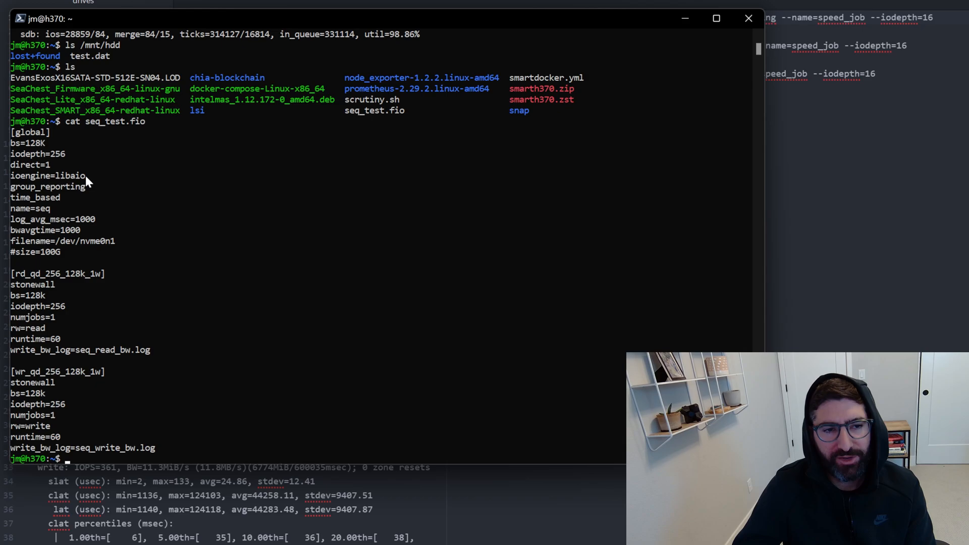
mouse_move(49, 246)
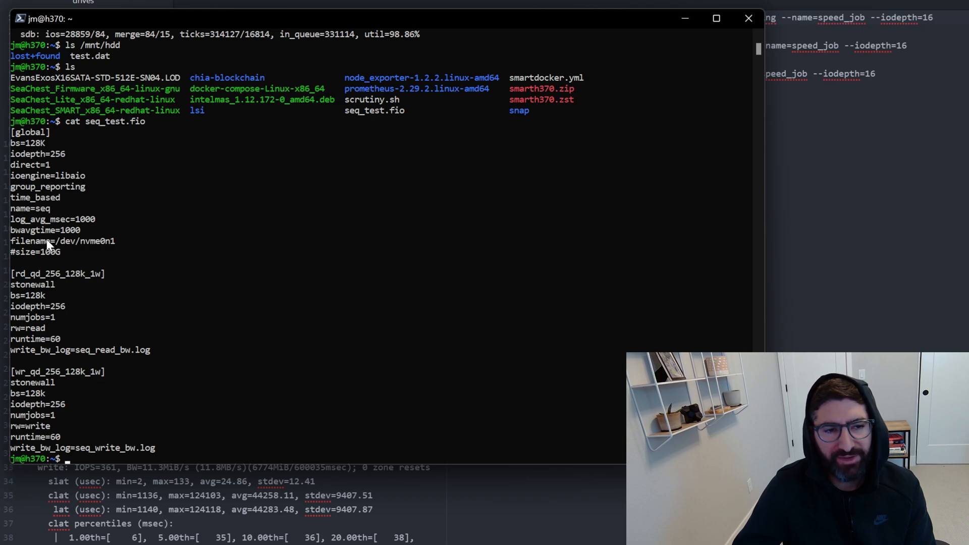
mouse_move(35, 233)
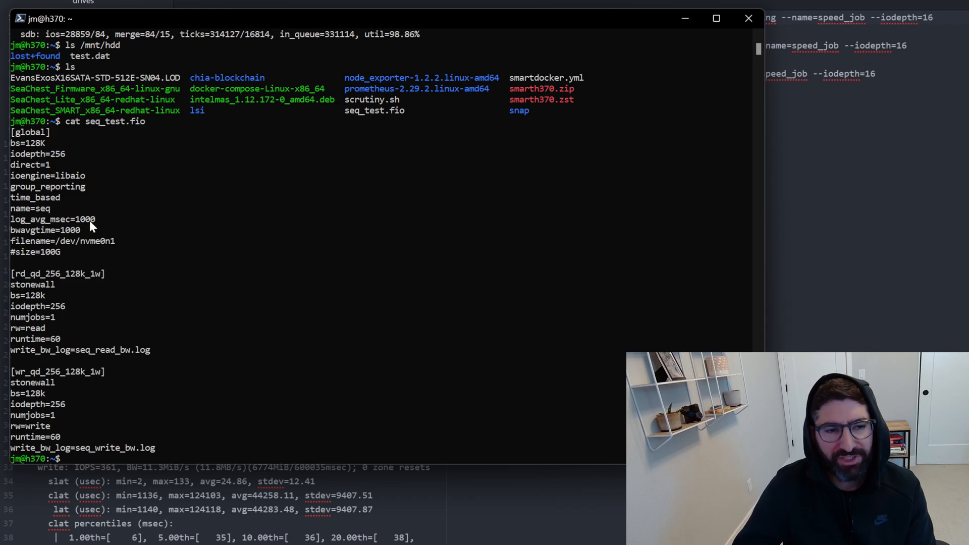
mouse_move(79, 236)
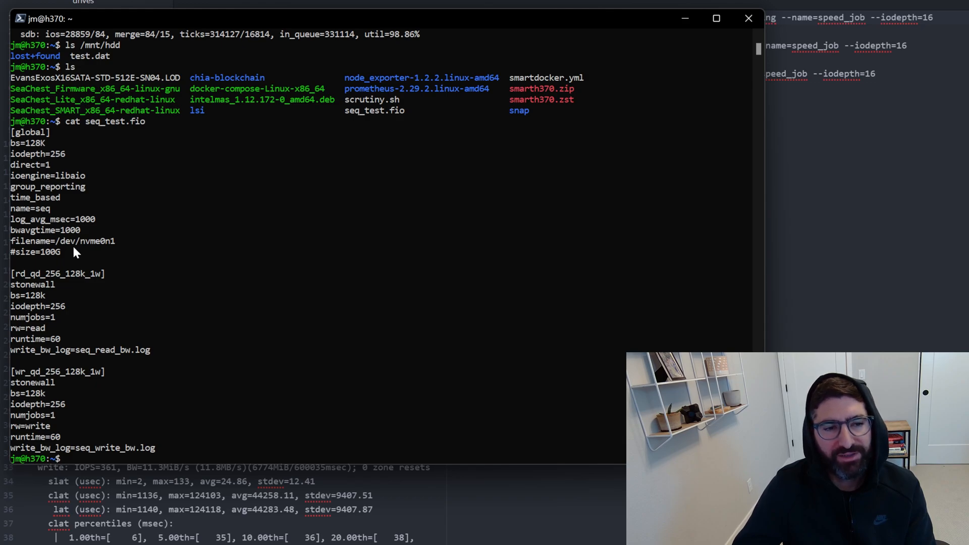
mouse_move(47, 335)
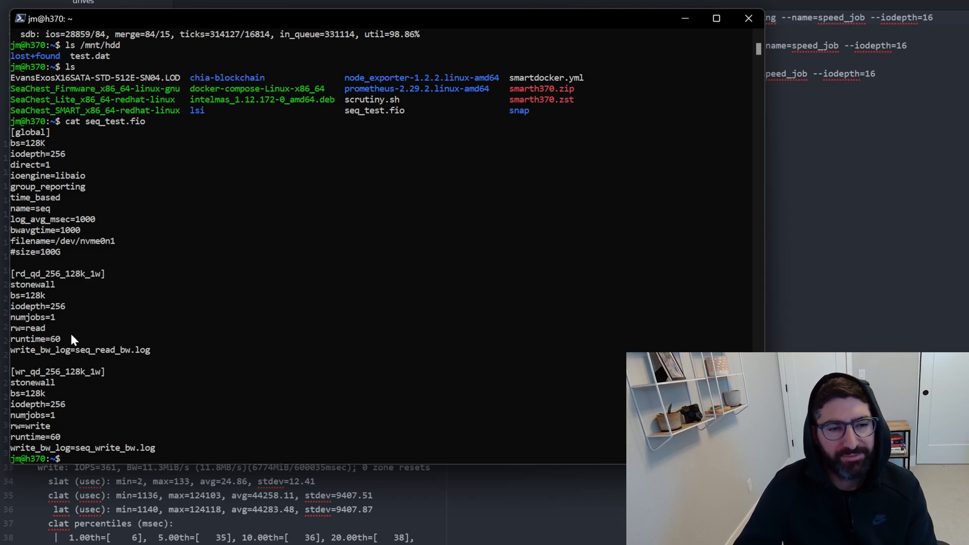
mouse_move(55, 290)
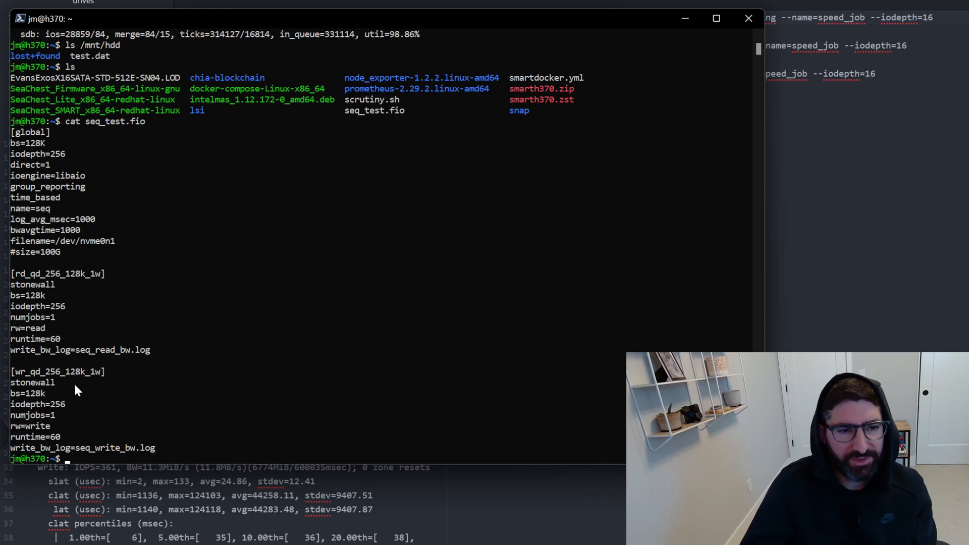
mouse_move(62, 200)
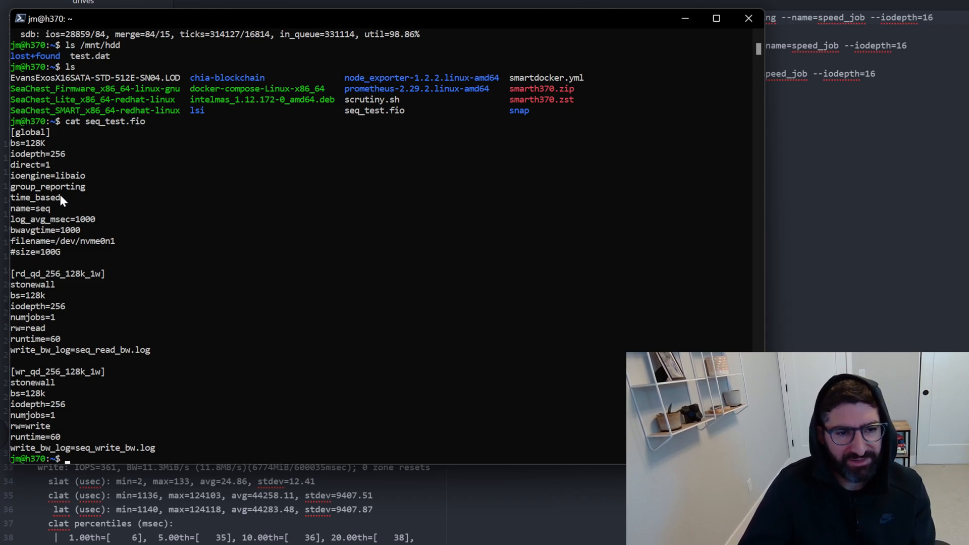
mouse_move(110, 247)
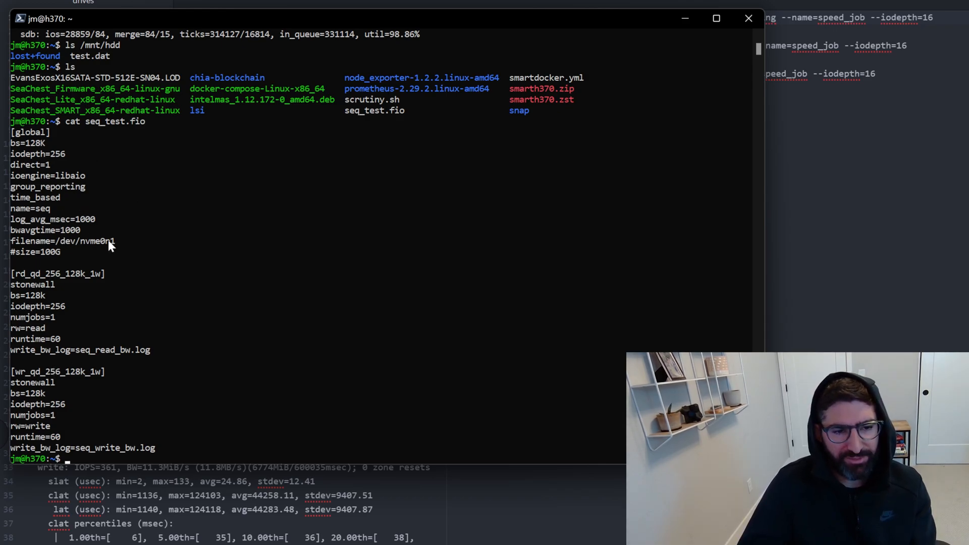
mouse_move(123, 256)
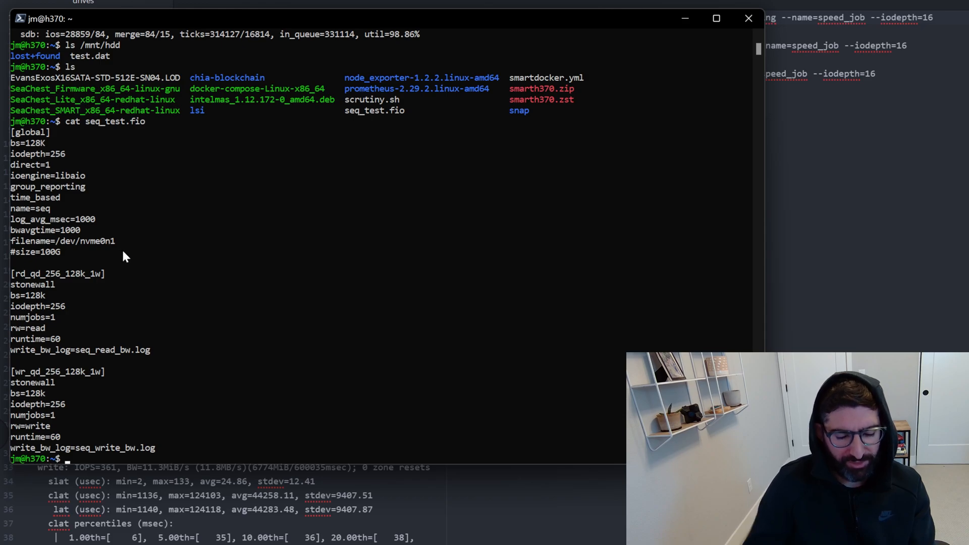
- Run 'sudo fio seq_test.fio' to launch the job file as root
type("sudo")
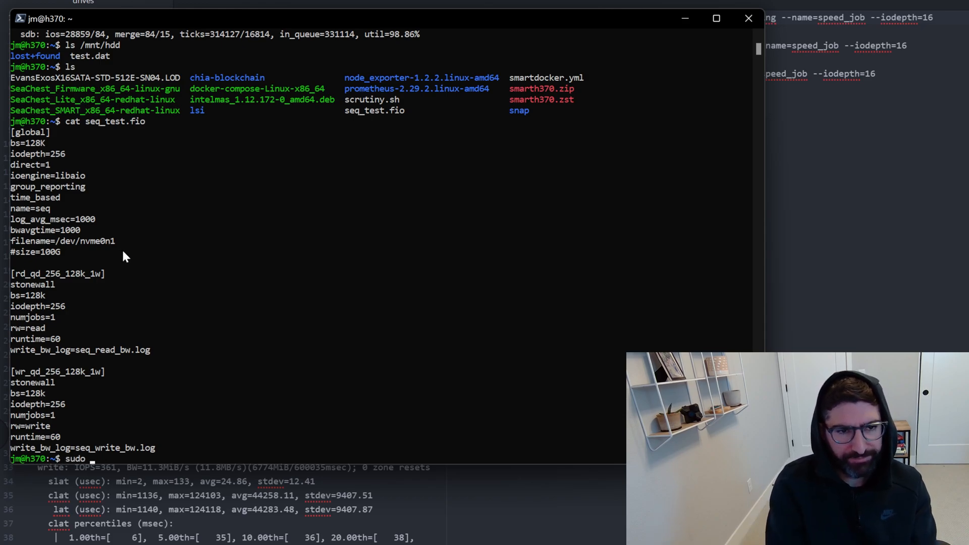
type("fio")
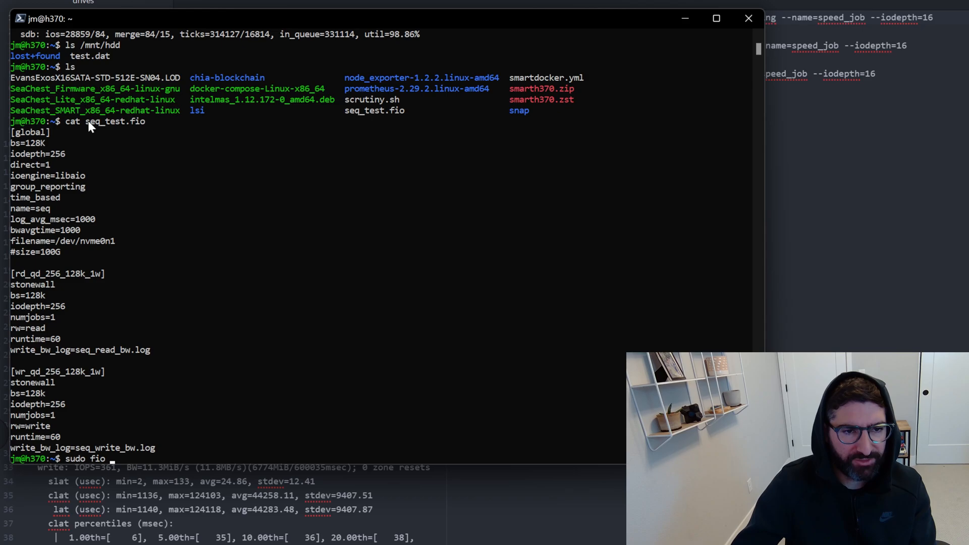
type("seq_test.fio")
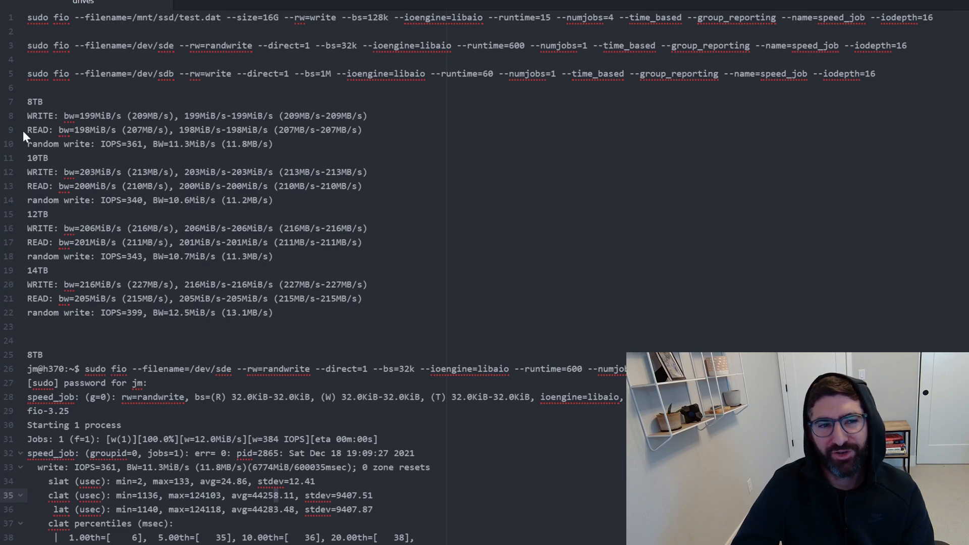
- Scroll the drives notes so the full 8TB randwrite fio output with 361 IOPS is visible
left_click(185, 115)
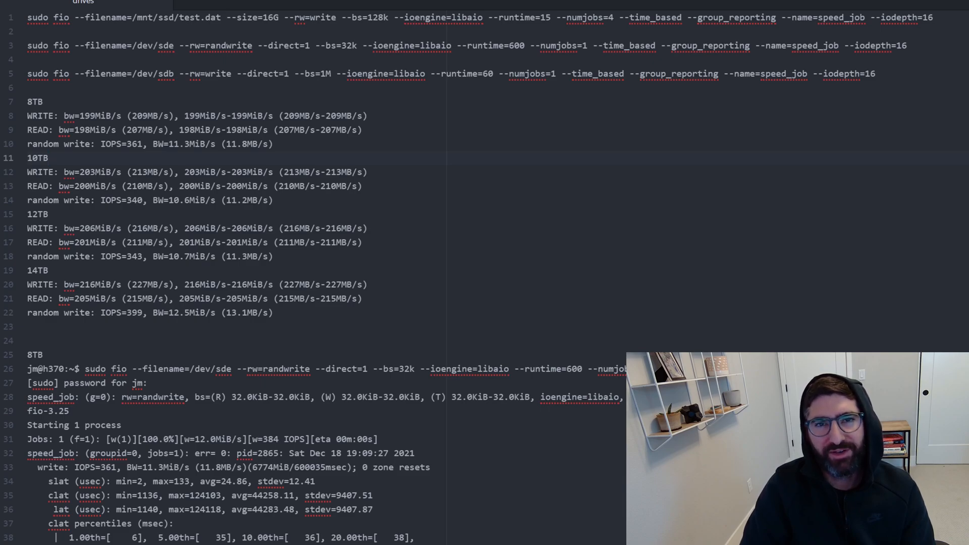
left_click(49, 158)
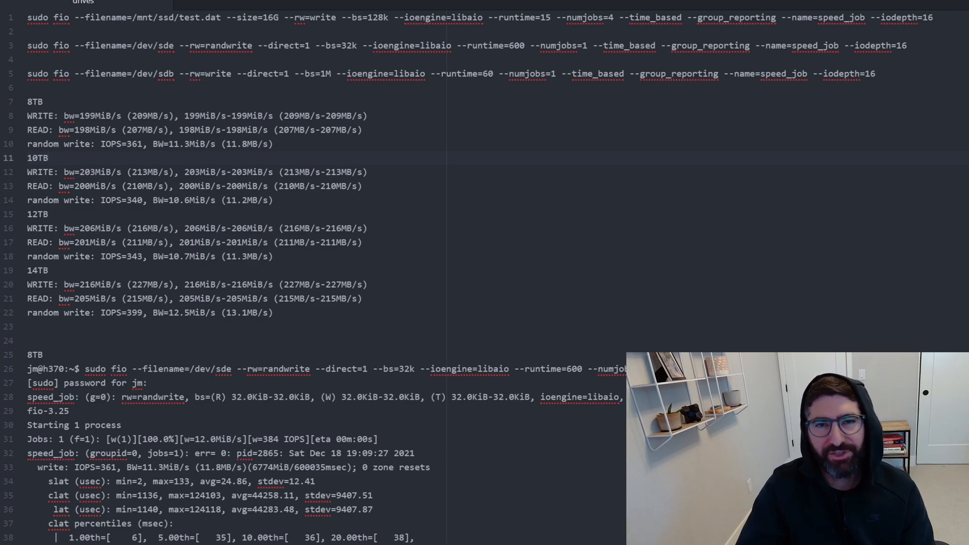
left_click(49, 157)
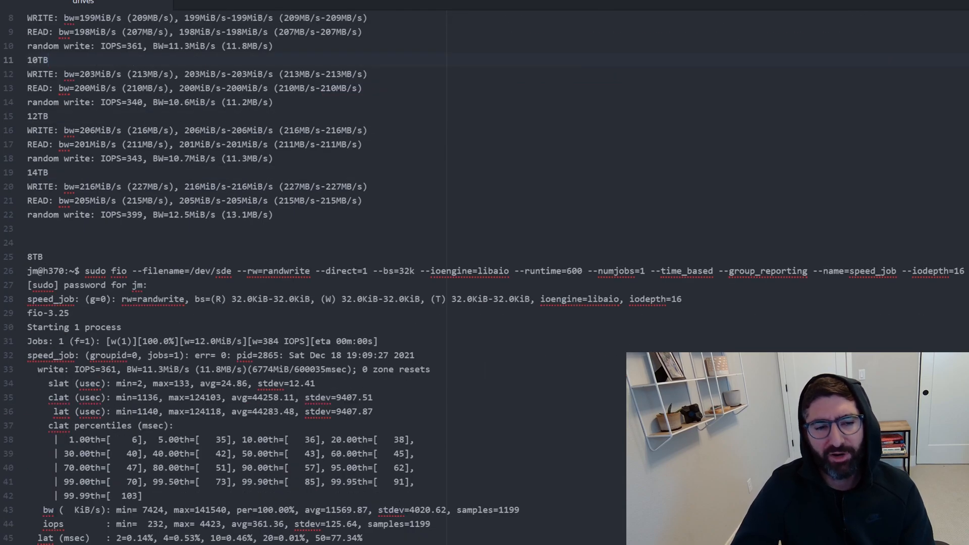
- Move down the drives notes to the 8TB run's latency, CPU usage, IO depths and 216,776 issued writes
left_click(49, 59)
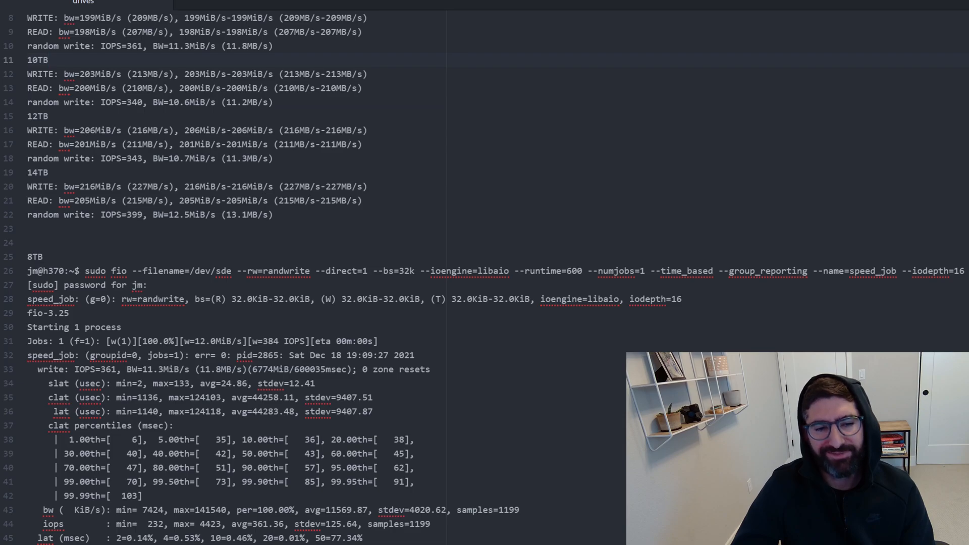
left_click(48, 59)
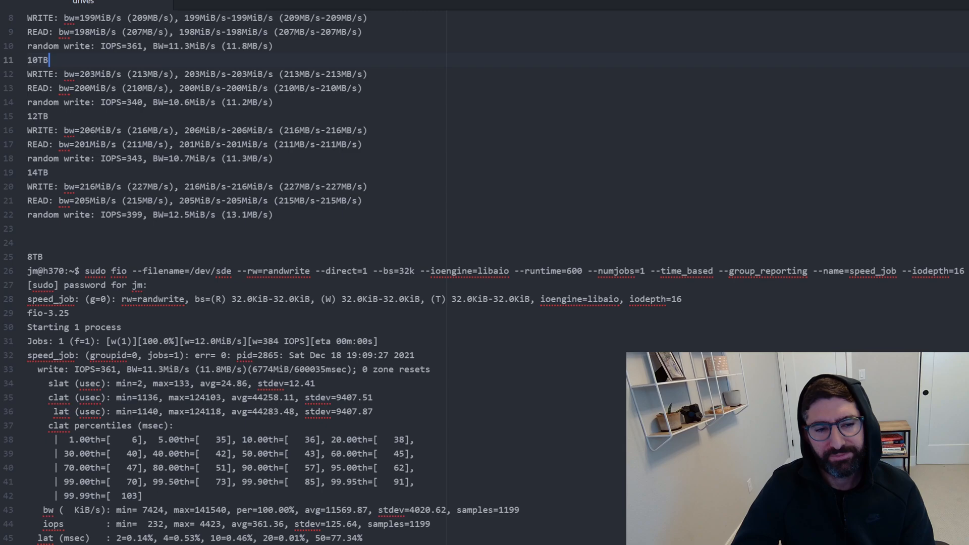
scroll("down", 3)
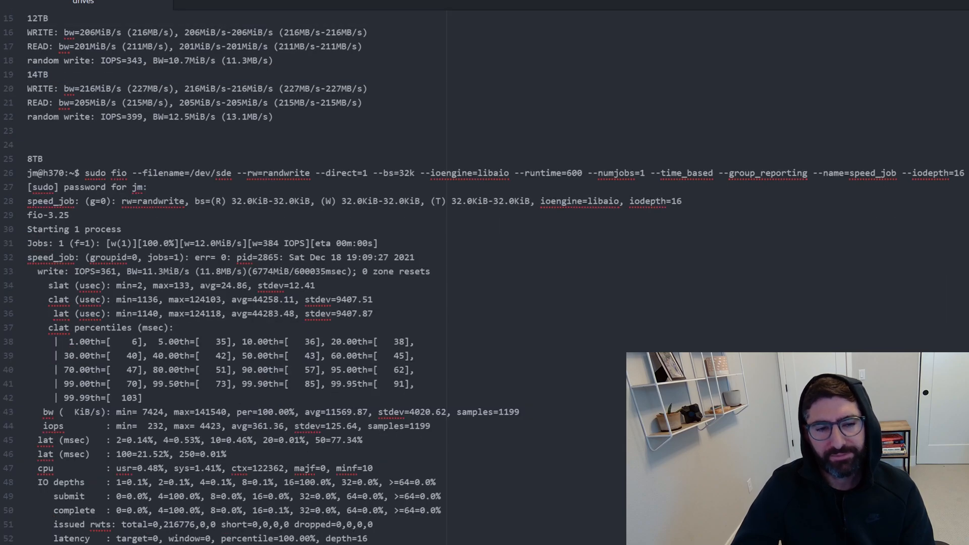